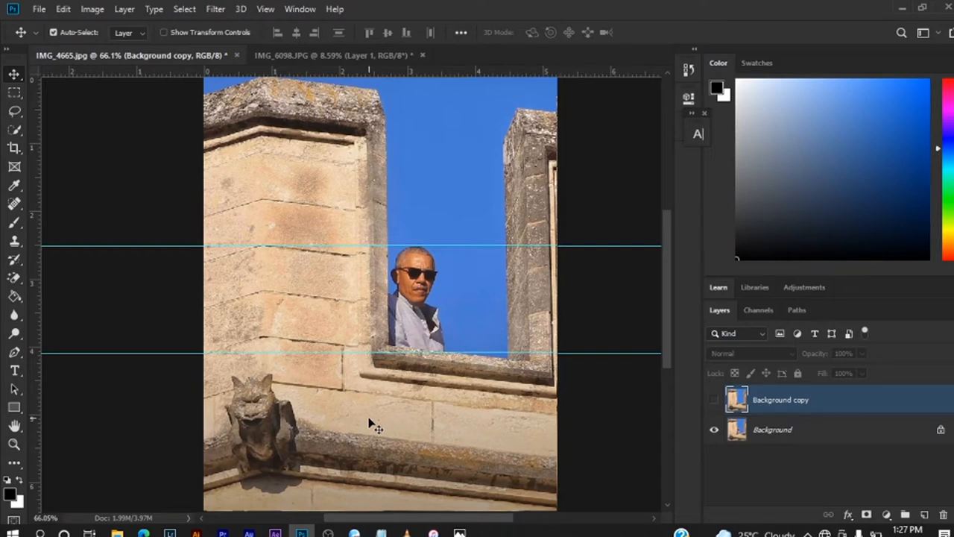
pyautogui.moveTo(354, 433)
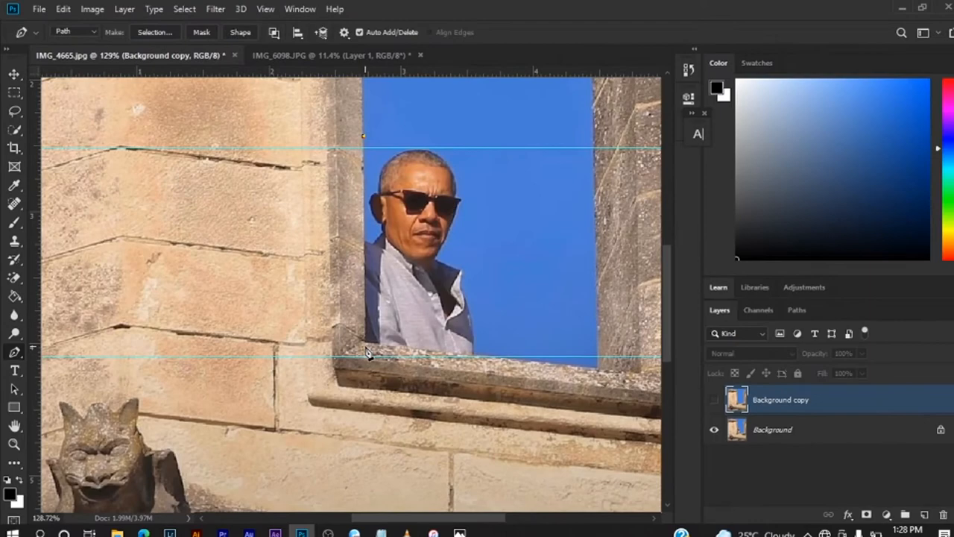
# Step: Close the pen outline around the man and nearby sky, and convert it to a selection
pyautogui.click(368, 350)
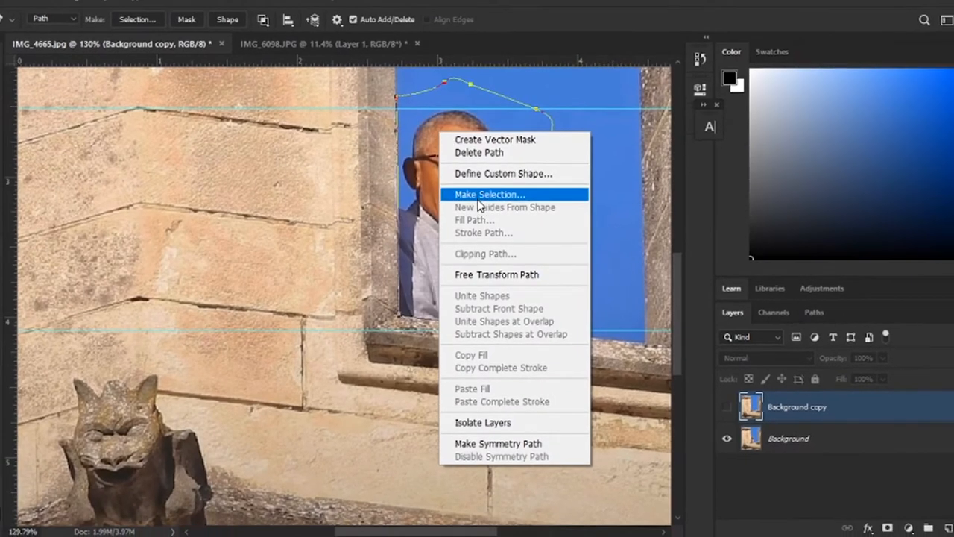
pyautogui.click(489, 194)
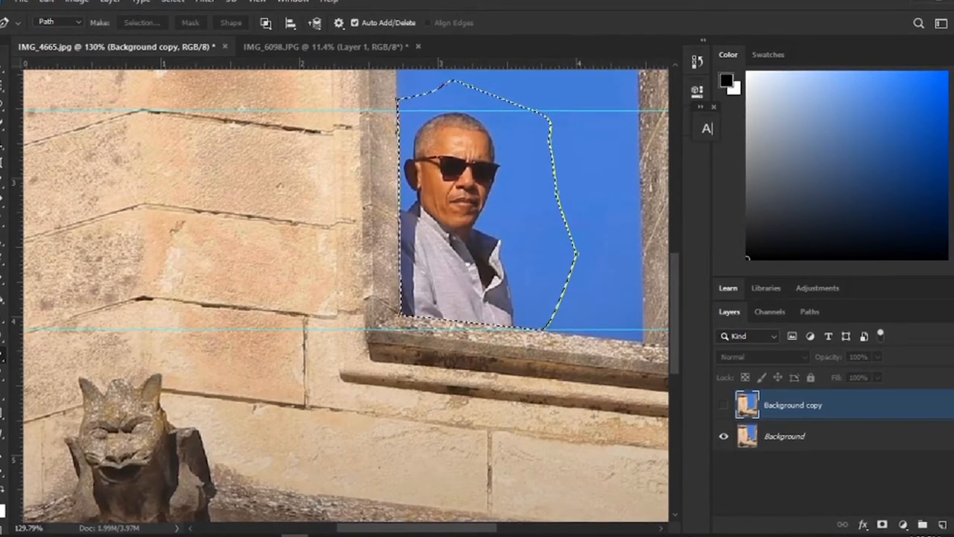
# Step: Sample the sky blue as the foreground colour and fill the selection on a duplicate layer
pyautogui.click(723, 77)
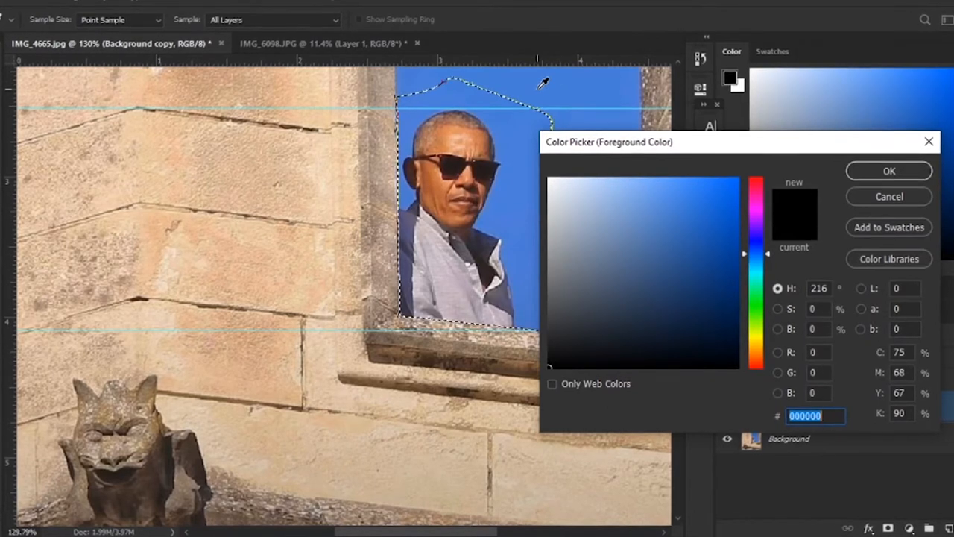
pyautogui.click(676, 207)
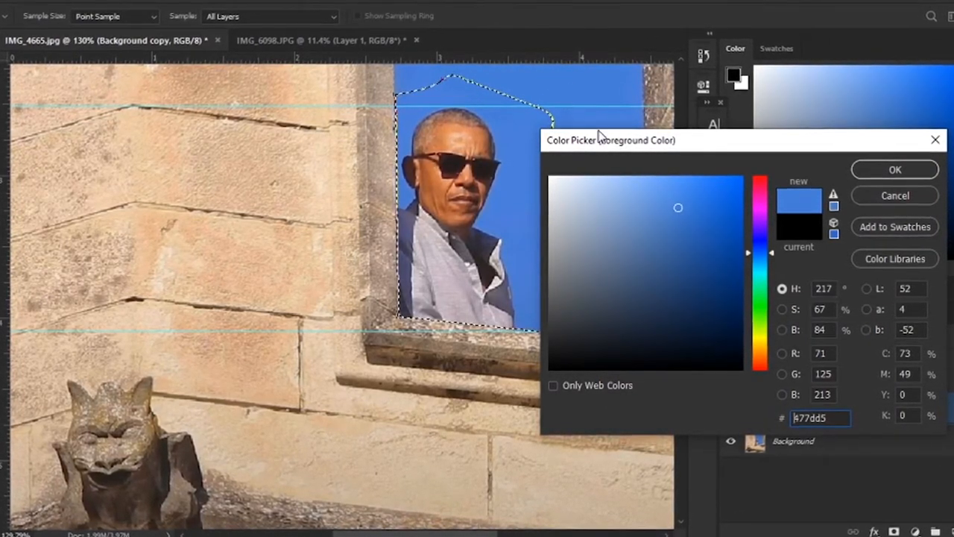
pyautogui.click(894, 170)
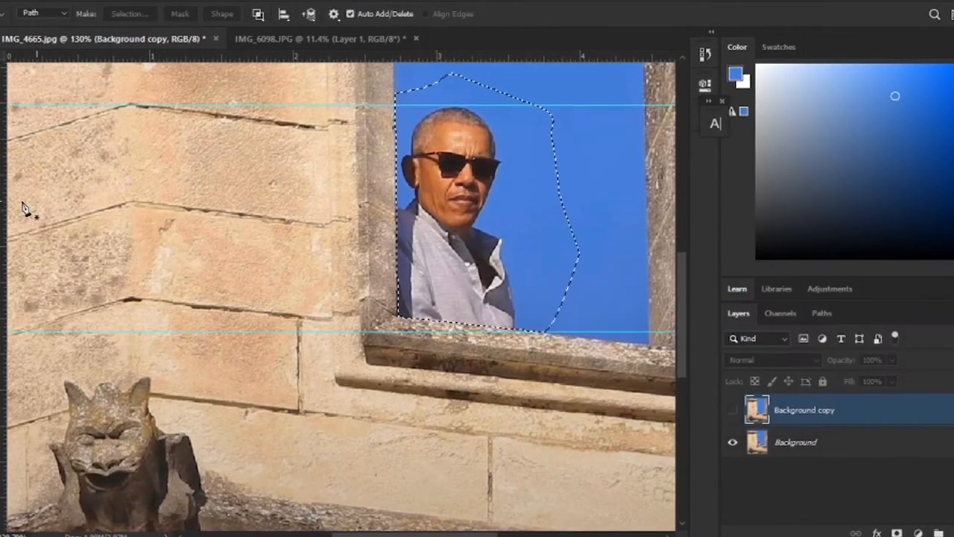
pyautogui.click(795, 442)
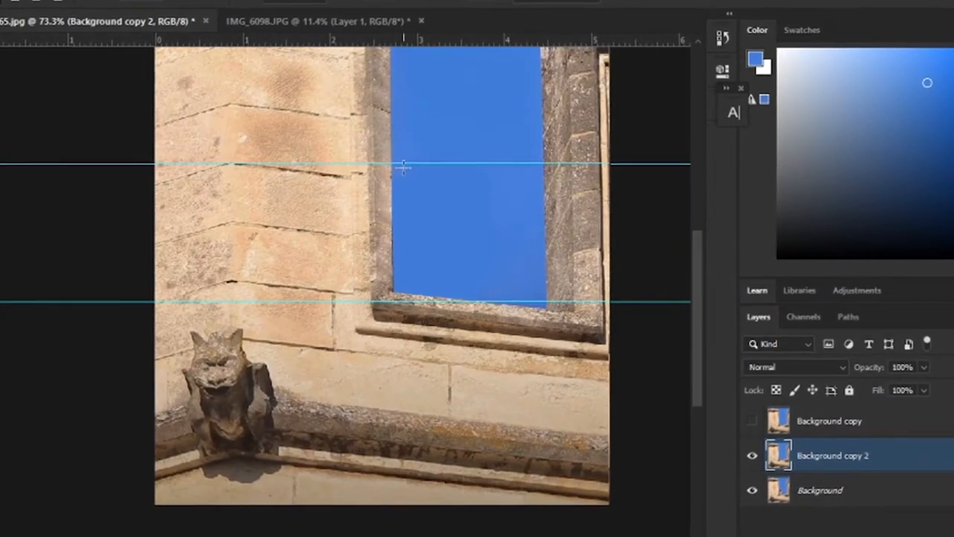
# Step: Paste the cut-out man as Layer 1 and move a horizontal guide above him
pyautogui.click(321, 20)
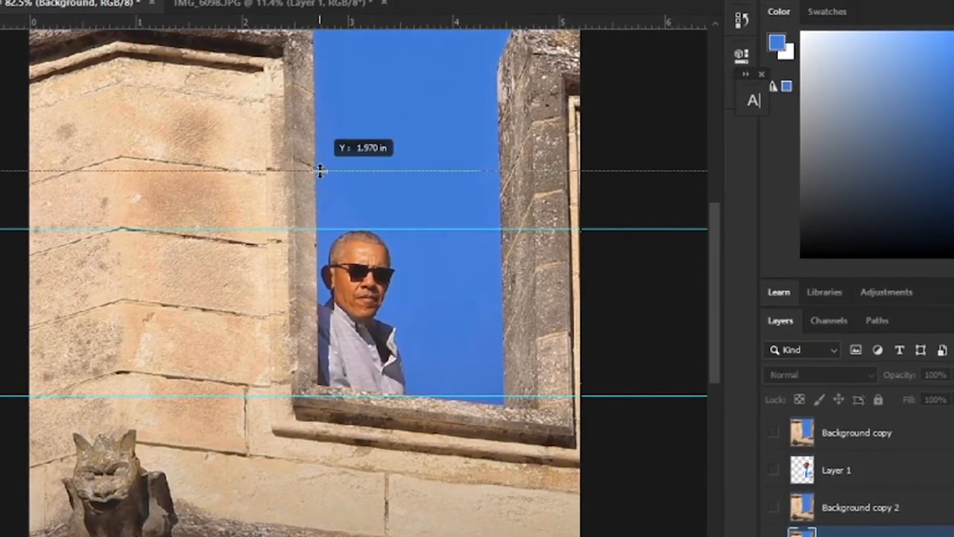
pyautogui.moveTo(319, 169); pyautogui.dragTo(306, 226)
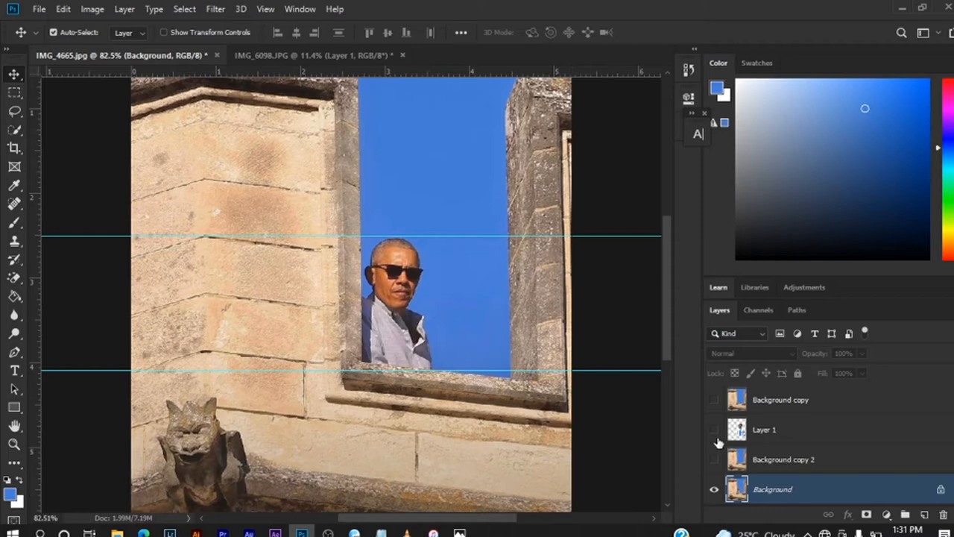
# Step: Show Layer 1, scale the white-shirted man to about 53% and flip him horizontally
pyautogui.click(713, 429)
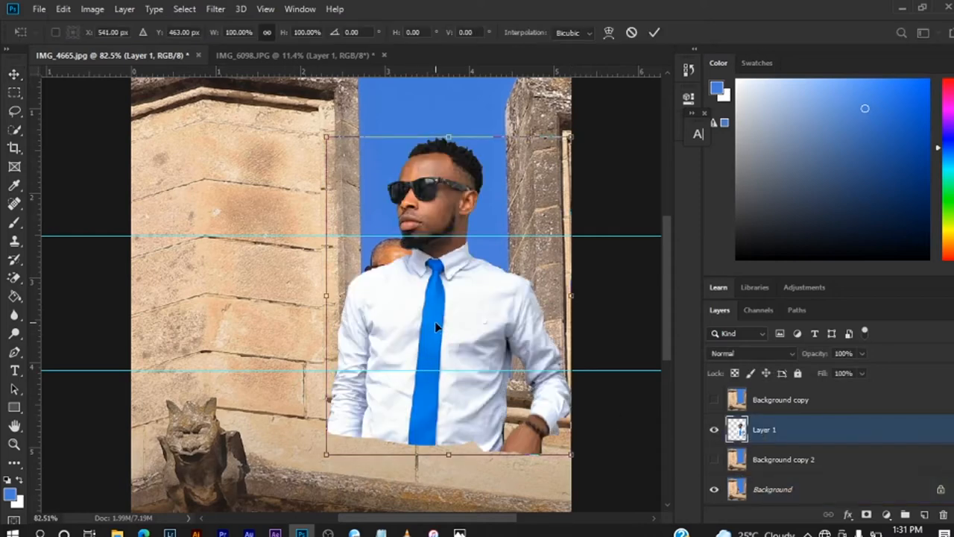
pyautogui.moveTo(448, 138); pyautogui.dragTo(448, 145)
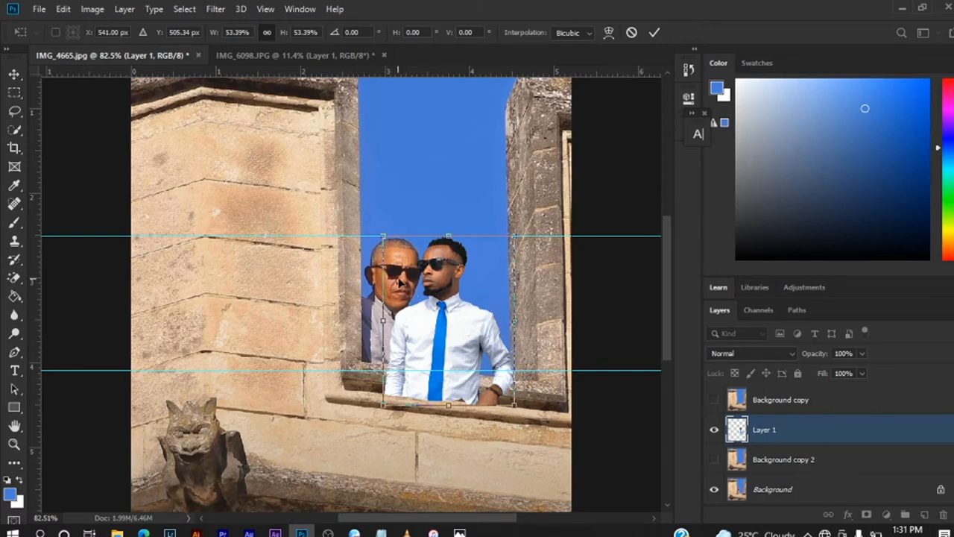
pyautogui.moveTo(429, 276)
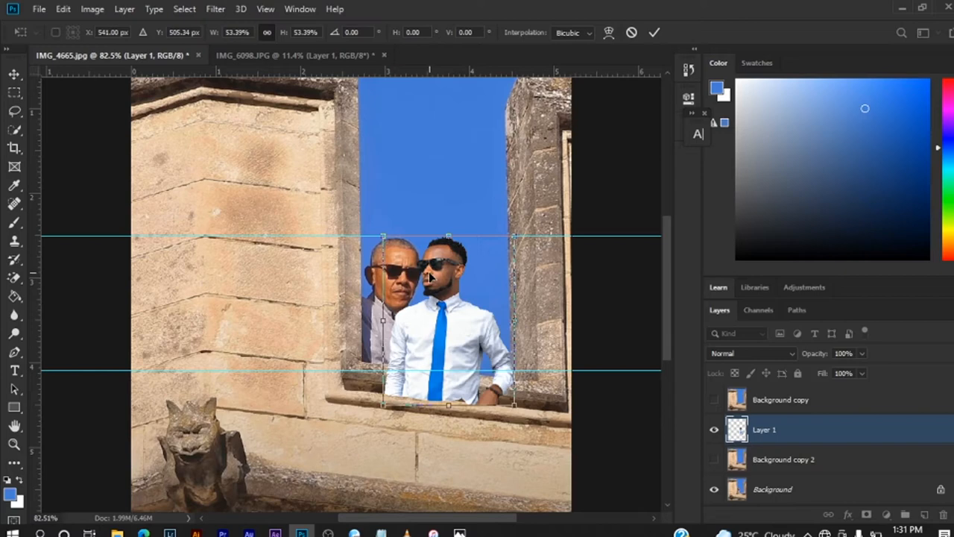
pyautogui.moveTo(448, 252)
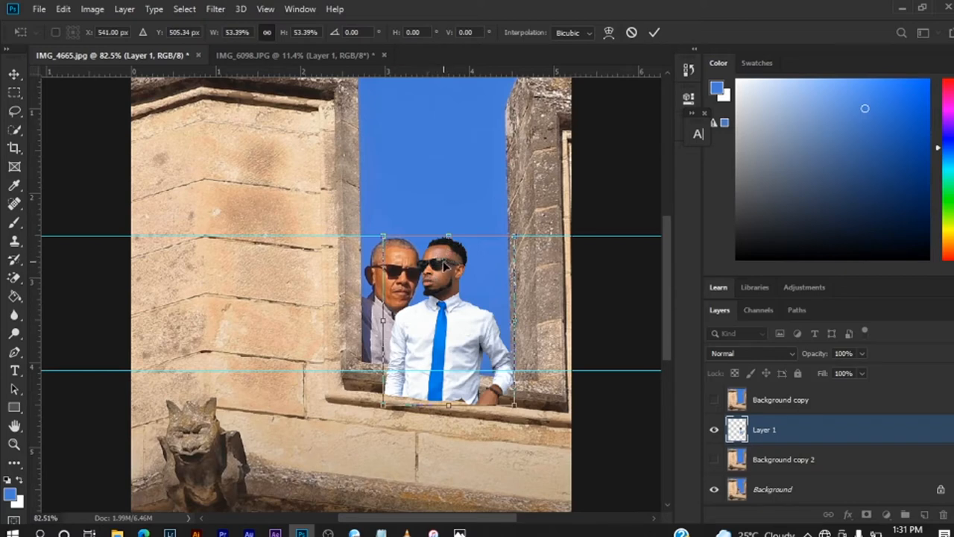
pyautogui.moveTo(445, 281)
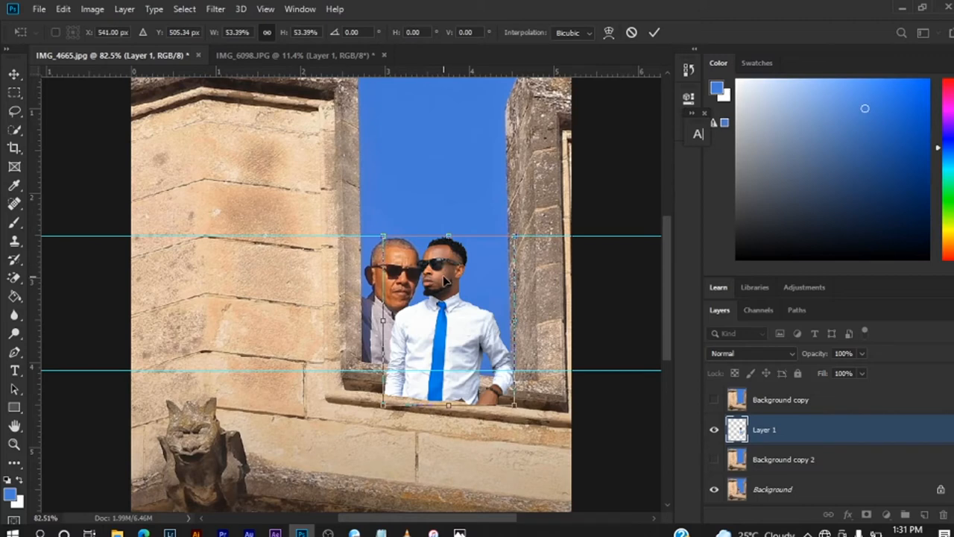
pyautogui.rightClick(444, 282)
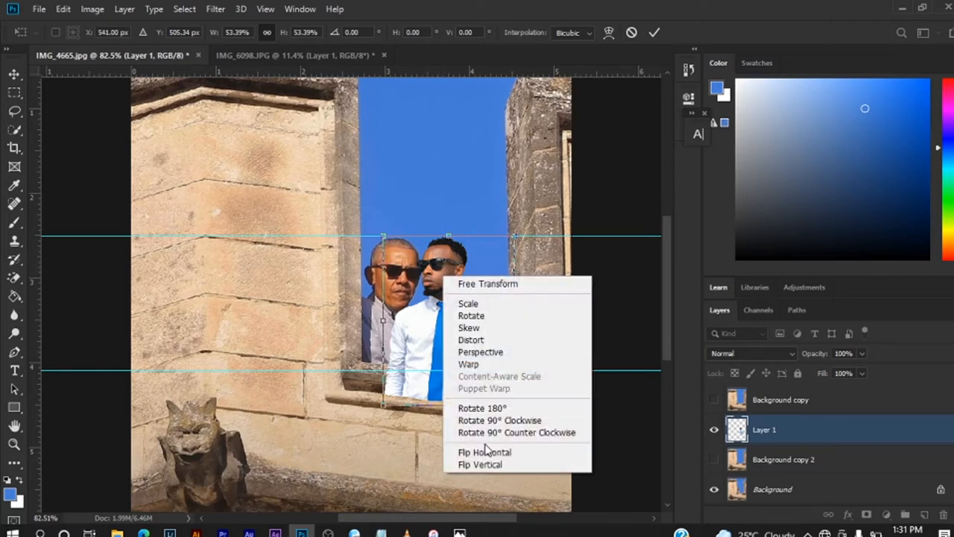
pyautogui.click(485, 451)
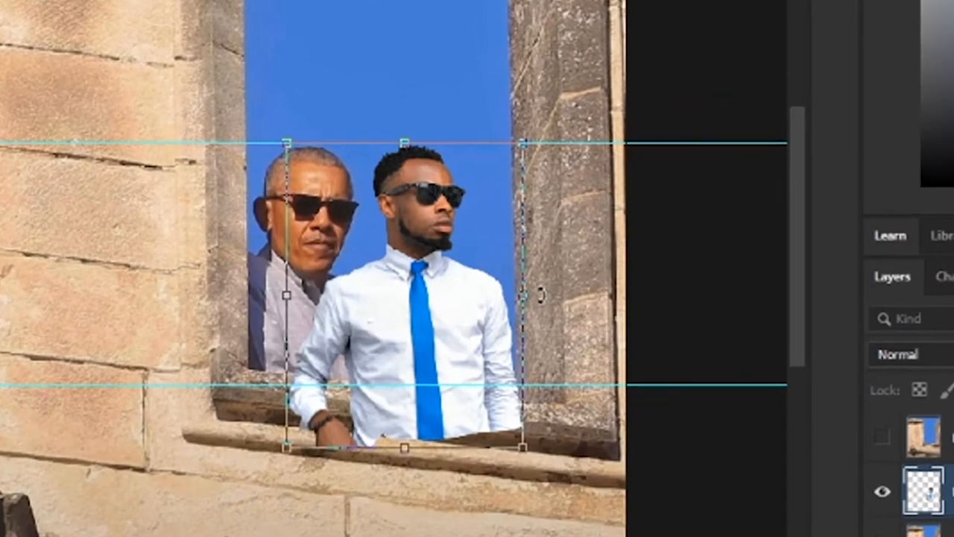
pyautogui.moveTo(541, 298)
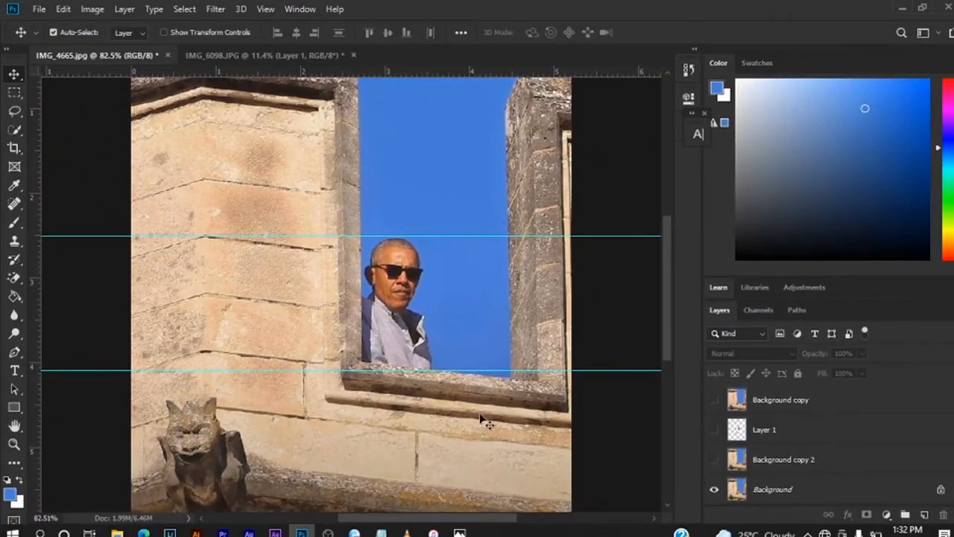
# Step: On the Background layer, trace the left stone wall and ledge with the Pen tool
pyautogui.click(772, 489)
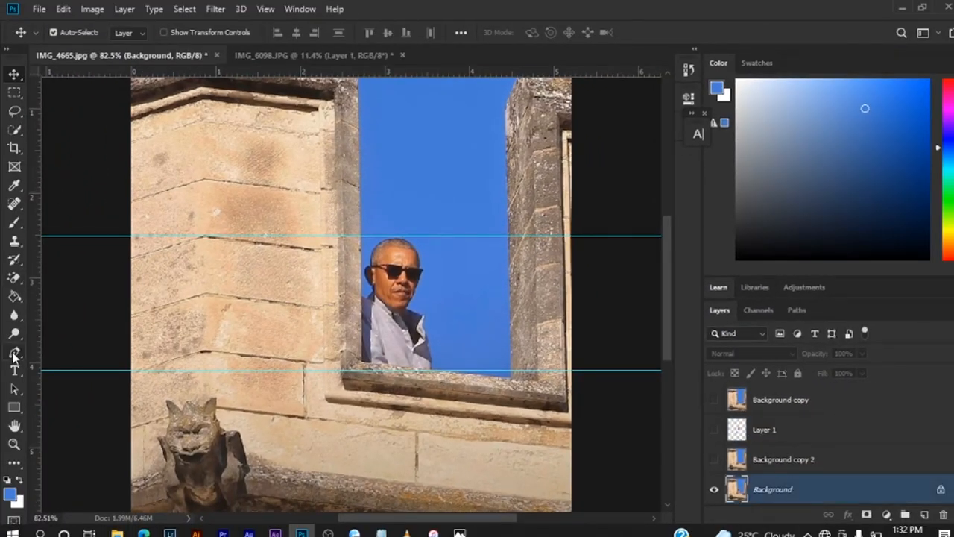
pyautogui.click(14, 351)
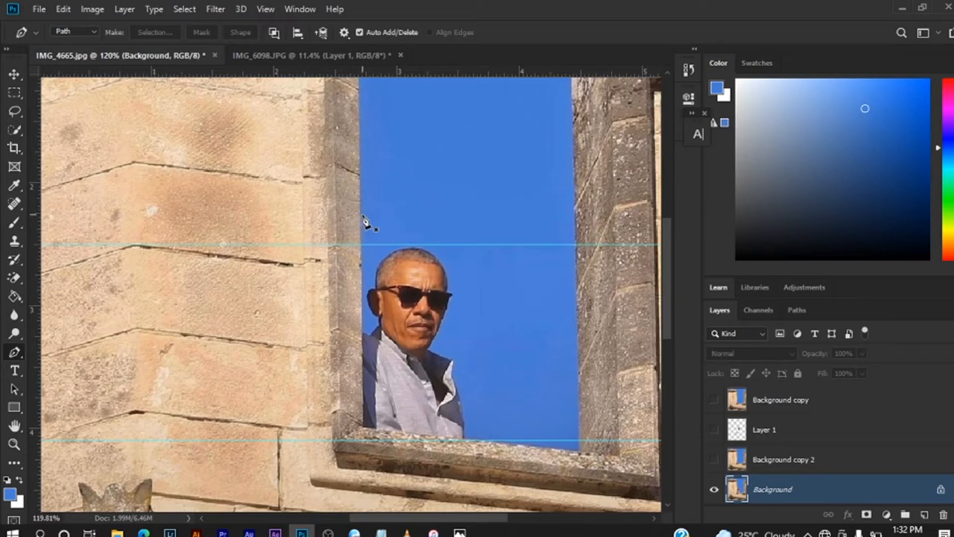
pyautogui.moveTo(365, 219)
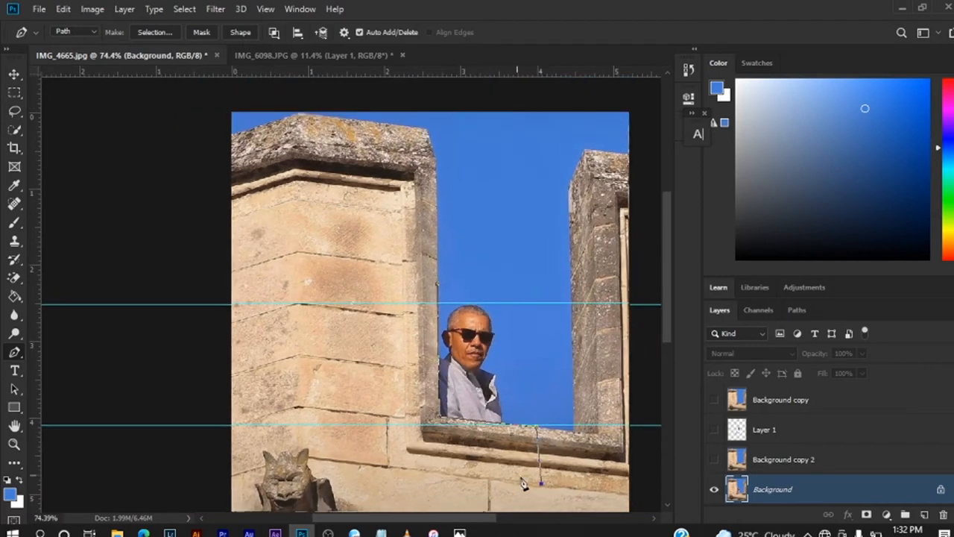
pyautogui.click(362, 454)
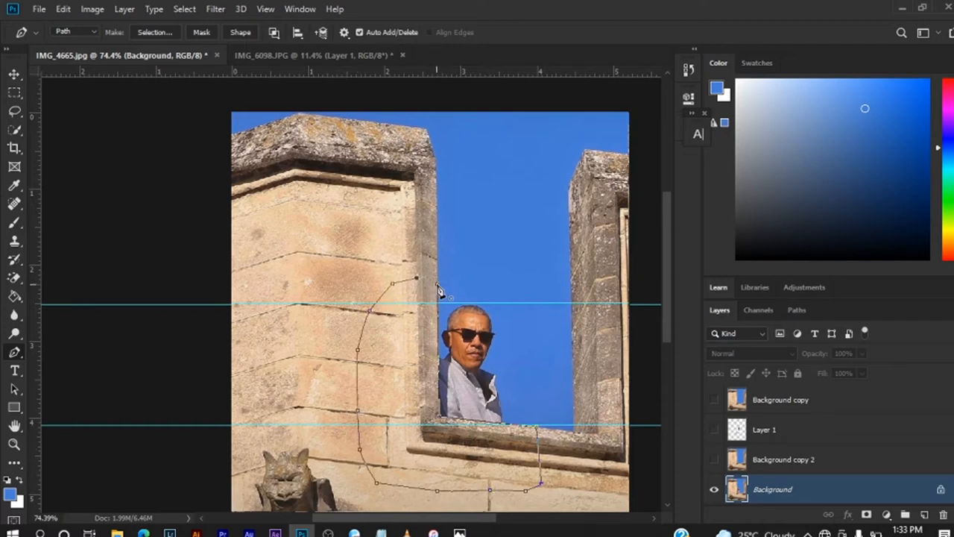
# Step: Convert the wall and ledge path into a selection and copy it to Layer 2
pyautogui.rightClick(440, 291)
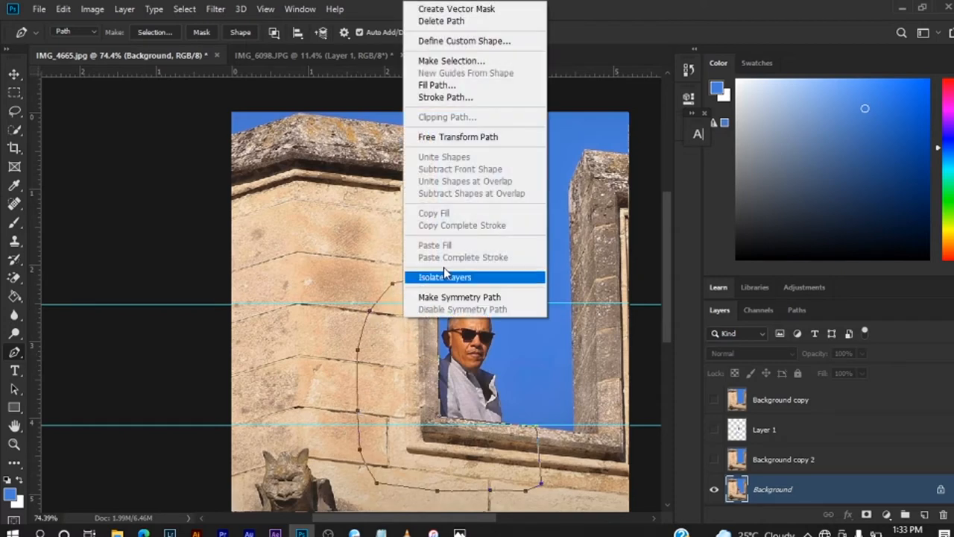
pyautogui.click(450, 60)
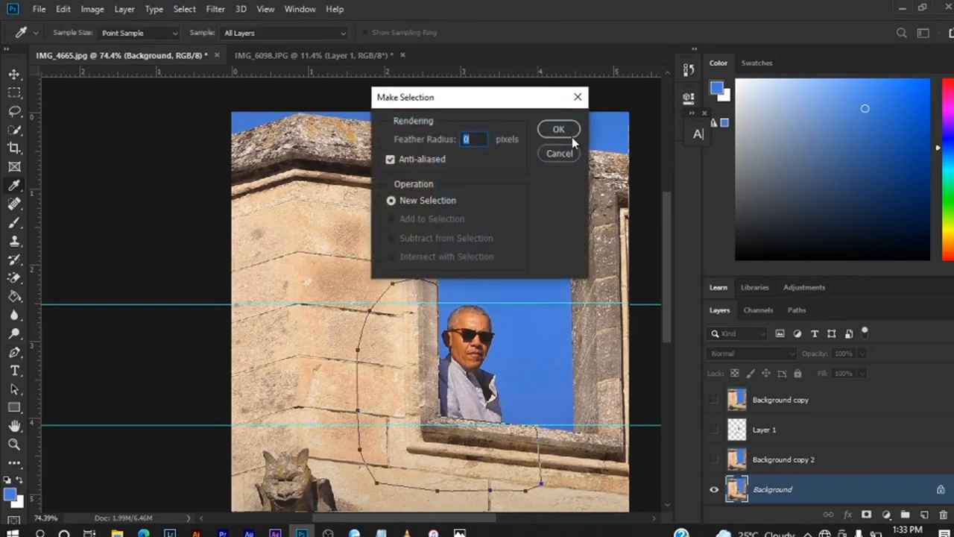
pyautogui.click(558, 128)
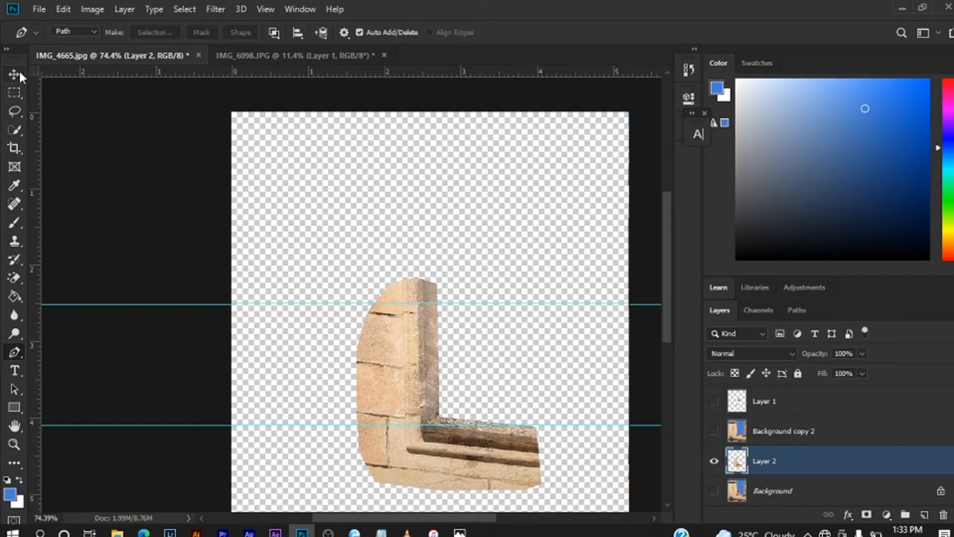
# Step: Show the Background layer again and move Layer 2 above the man's layer
pyautogui.click(14, 74)
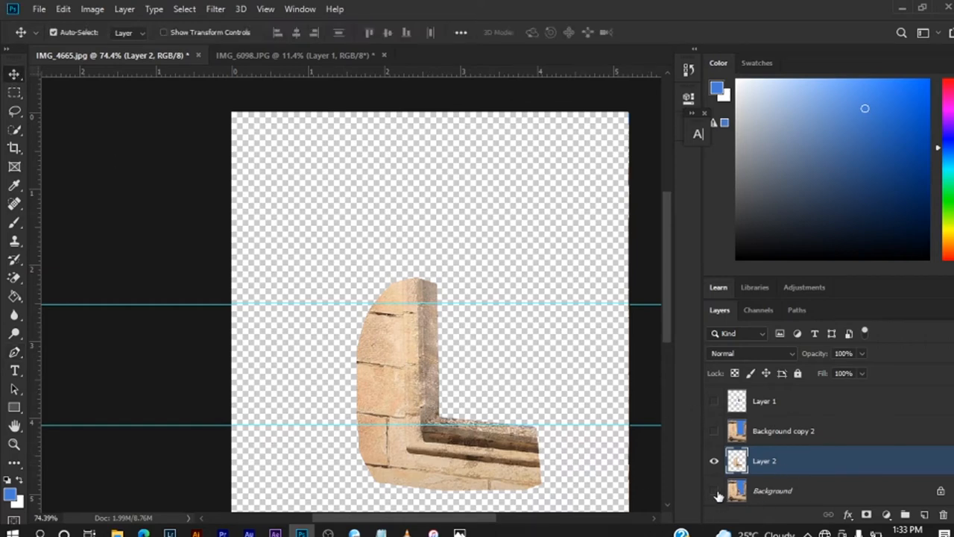
pyautogui.click(713, 400)
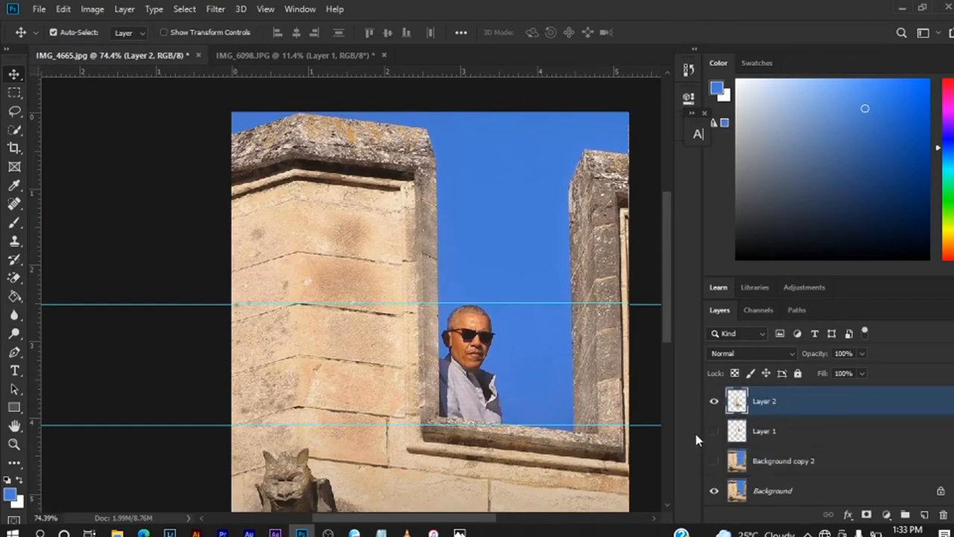
pyautogui.click(713, 430)
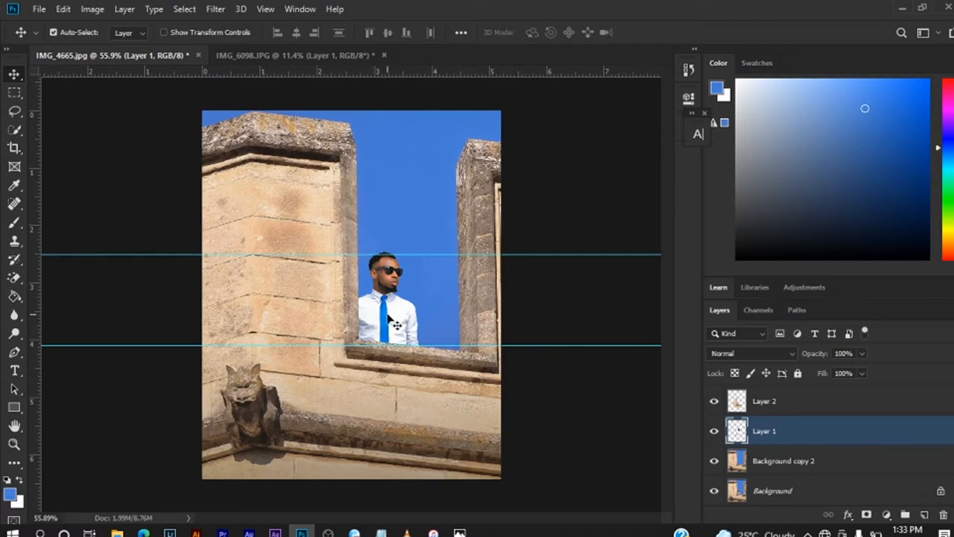
pyautogui.moveTo(392, 313)
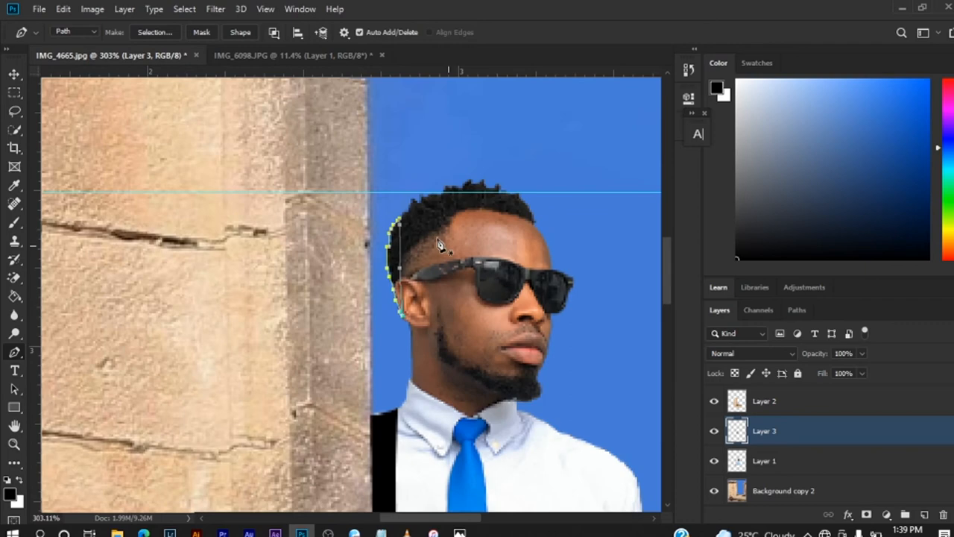
# Step: Fill the traced path with black to make Layer 3's shadow strip along the shirt
pyautogui.rightClick(440, 246)
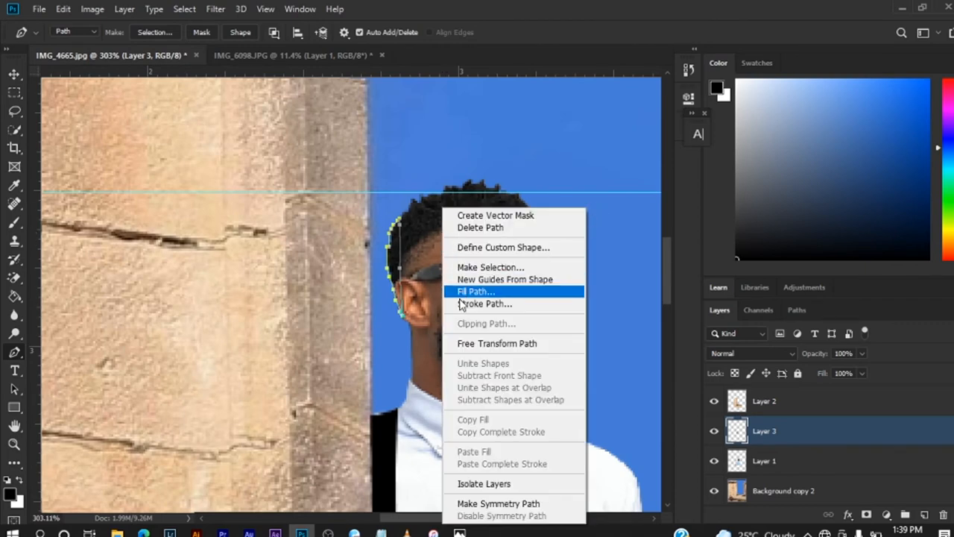
pyautogui.moveTo(460, 304)
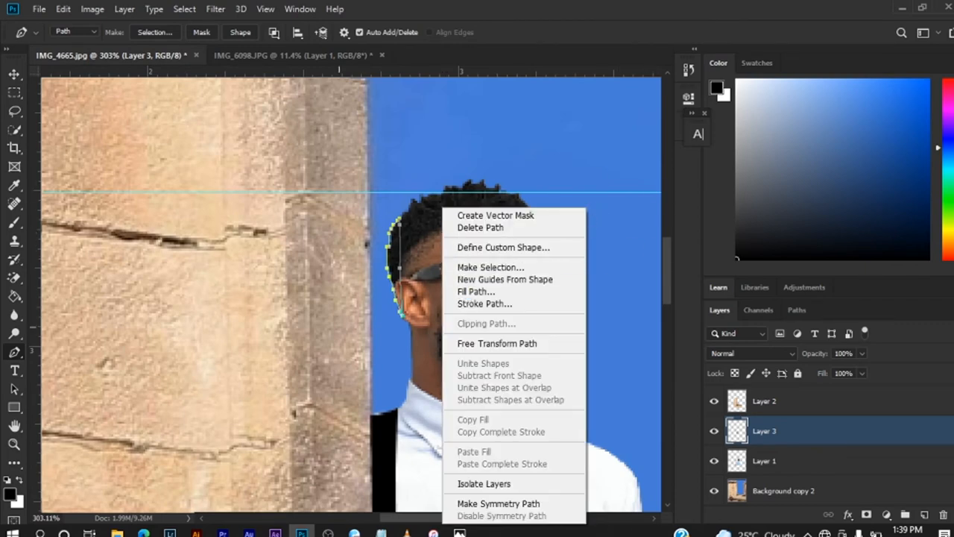
pyautogui.click(475, 291)
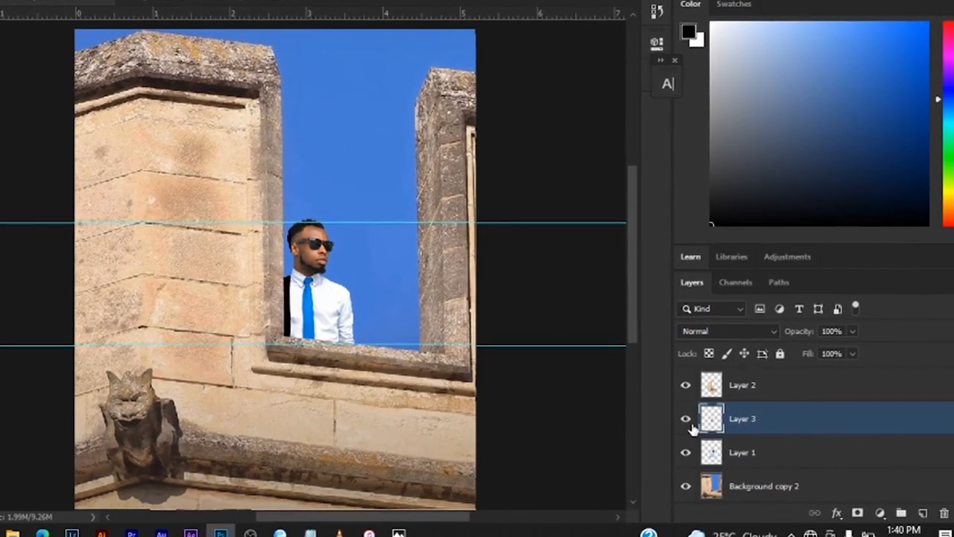
# Step: Rename Layer 3 to 'Shadow' in the Layers panel
pyautogui.doubleClick(742, 418)
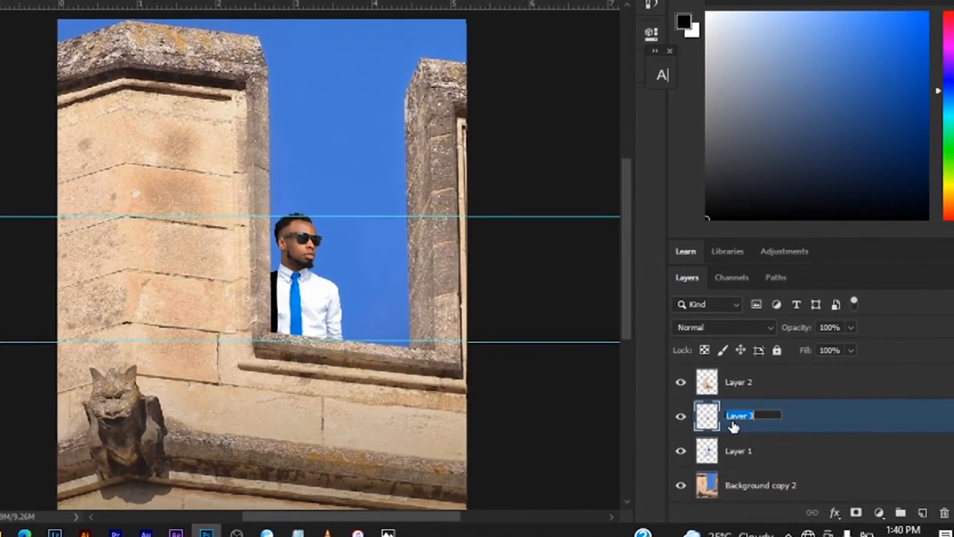
pyautogui.write('Shadow')
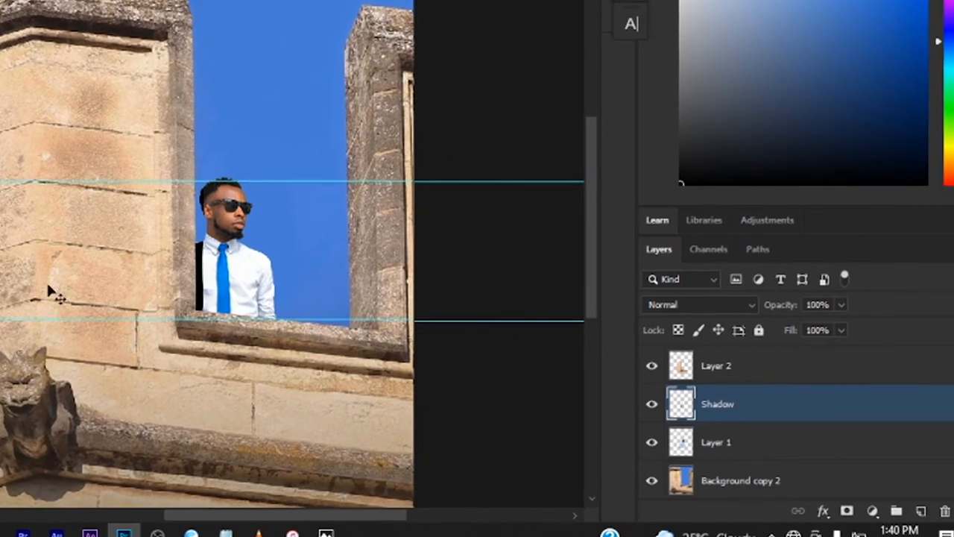
pyautogui.moveTo(853, 336)
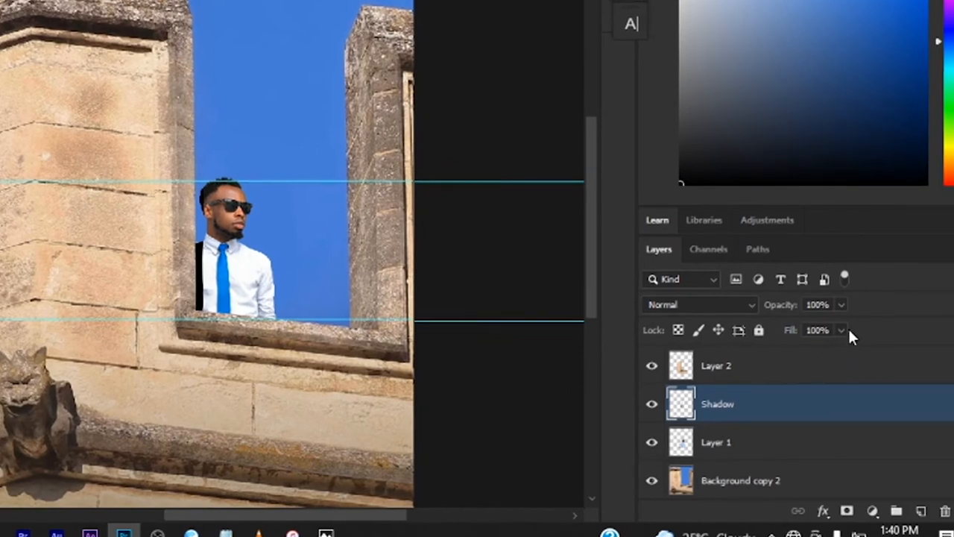
pyautogui.moveTo(845, 337)
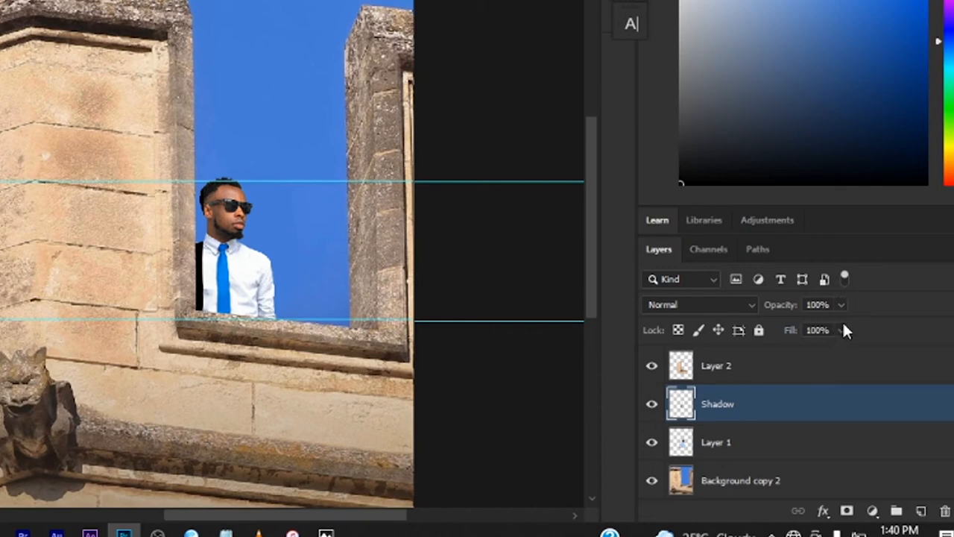
# Step: Lower the Shadow layer's fill to about 59% and select Layer 1
pyautogui.click(841, 330)
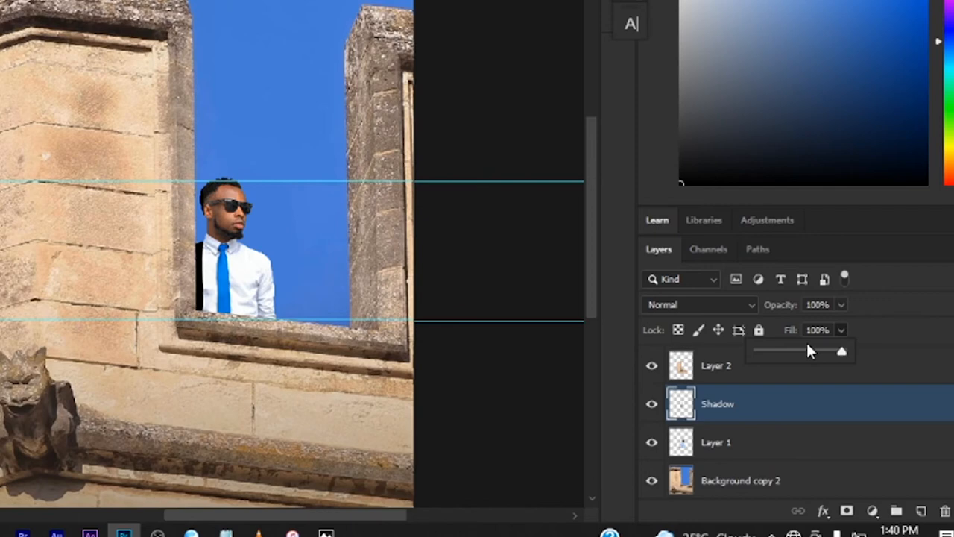
pyautogui.moveTo(842, 350); pyautogui.dragTo(805, 354)
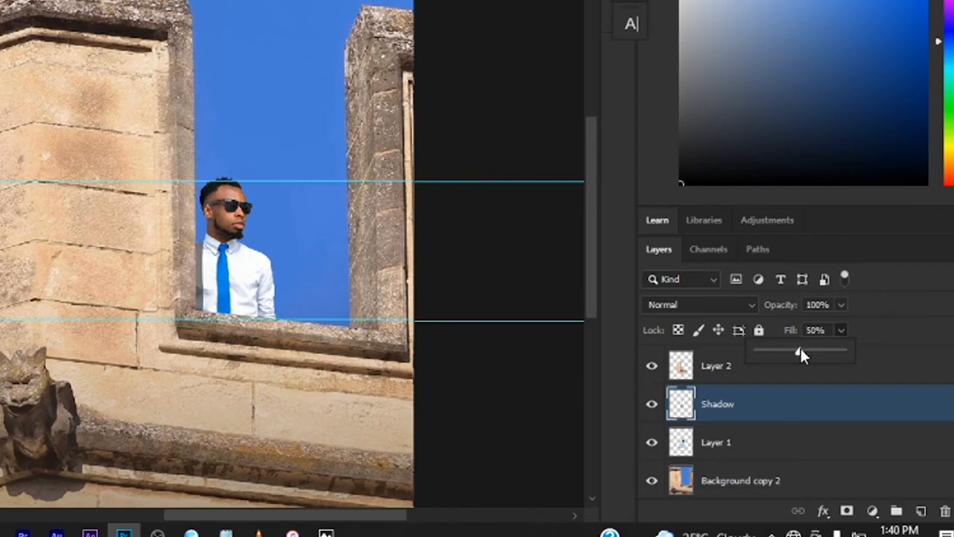
pyautogui.moveTo(793, 350); pyautogui.dragTo(805, 350)
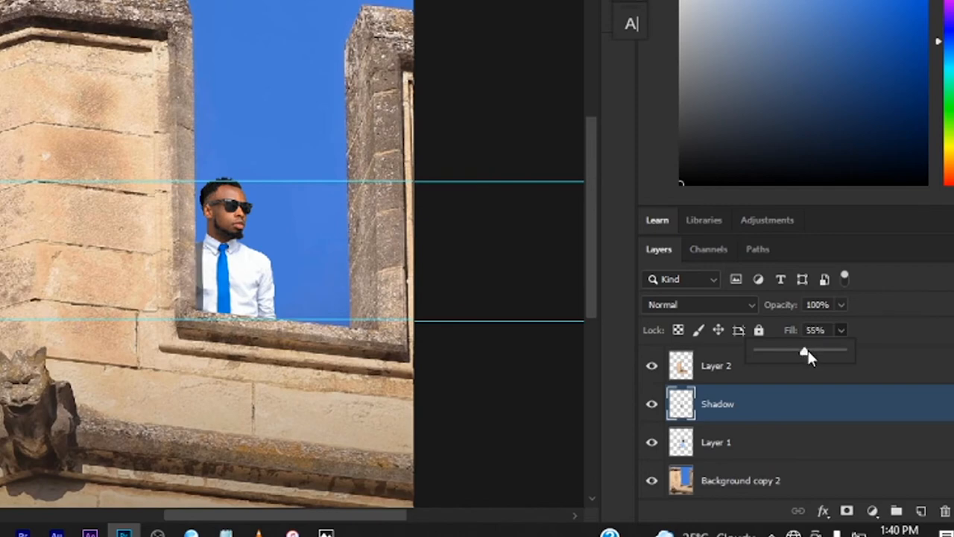
pyautogui.moveTo(803, 350); pyautogui.dragTo(806, 351)
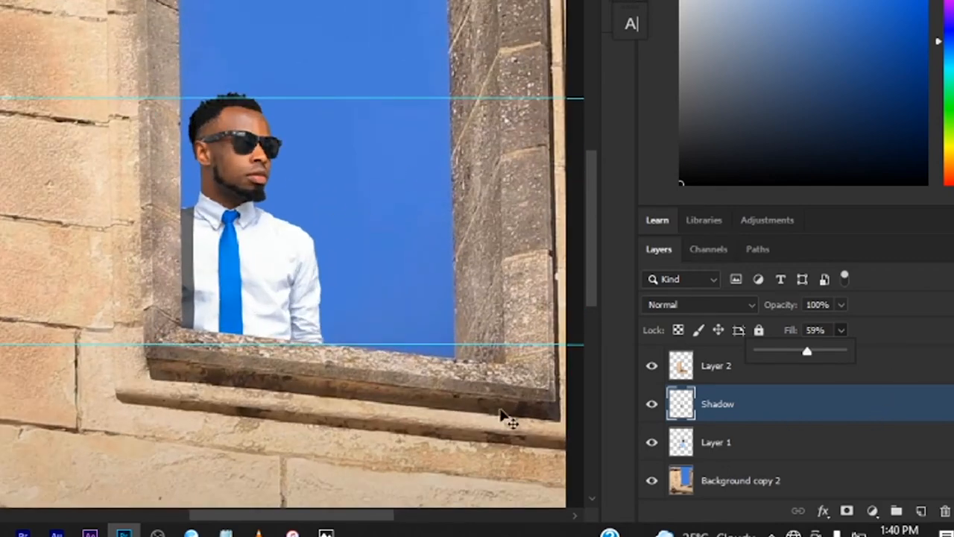
pyautogui.moveTo(189, 230)
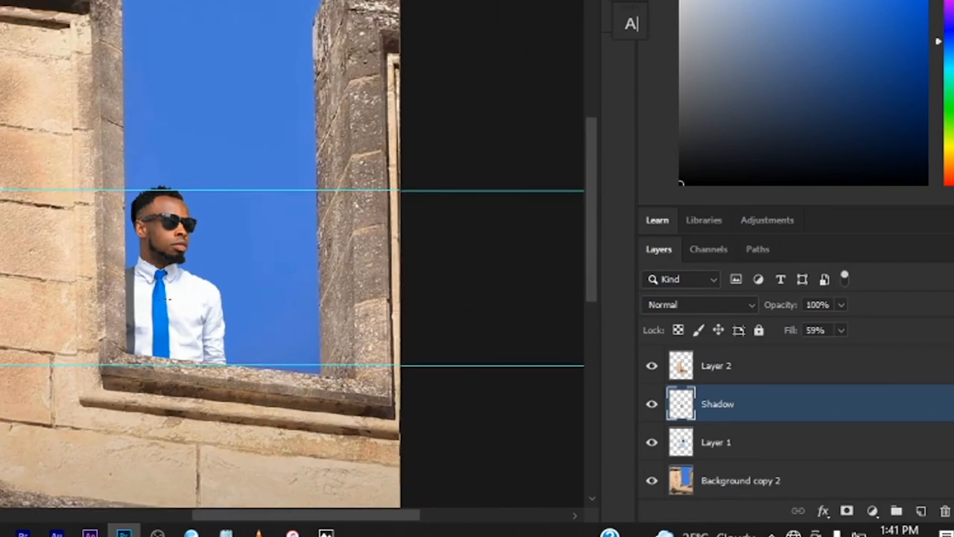
pyautogui.click(715, 441)
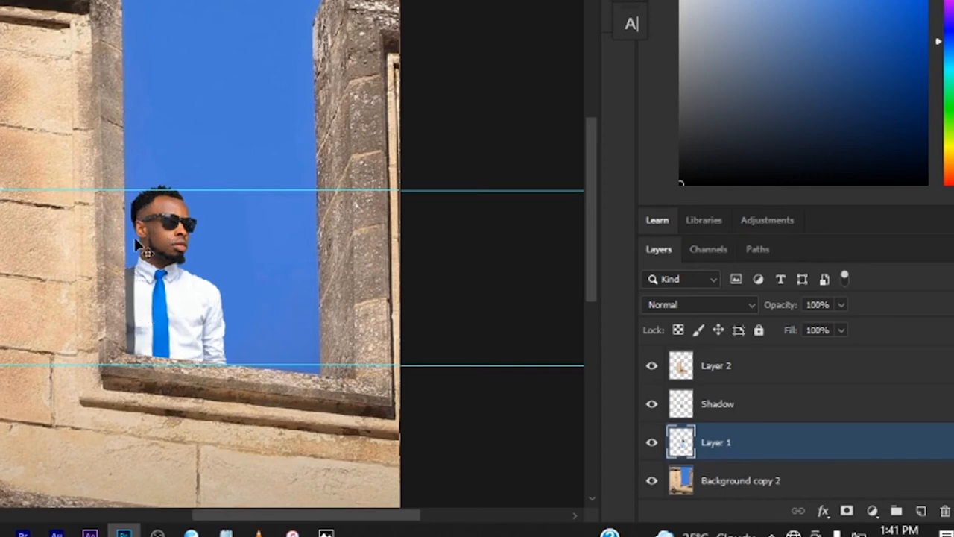
pyautogui.moveTo(168, 309)
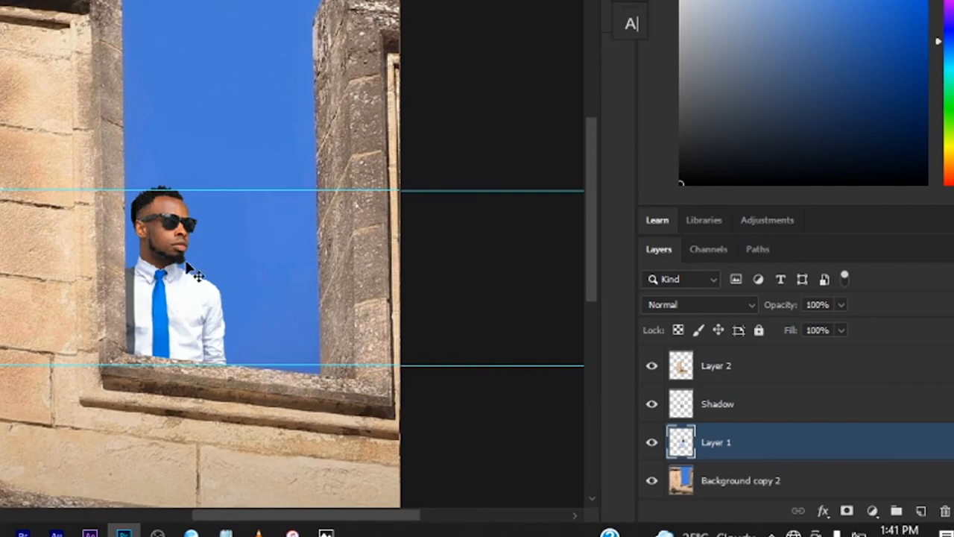
pyautogui.moveTo(188, 295)
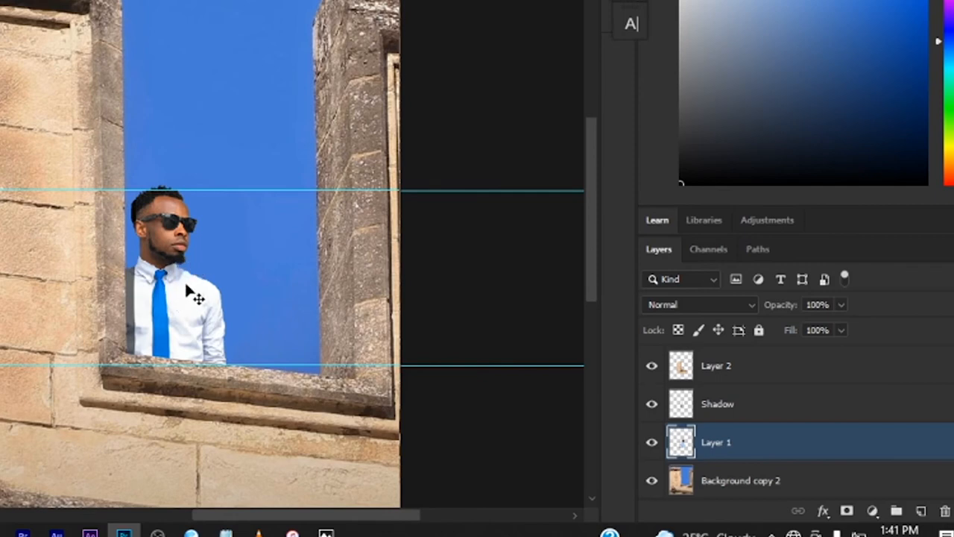
# Step: Add a new empty layer above Shadow and rename it 'Shadow II'
pyautogui.click(717, 403)
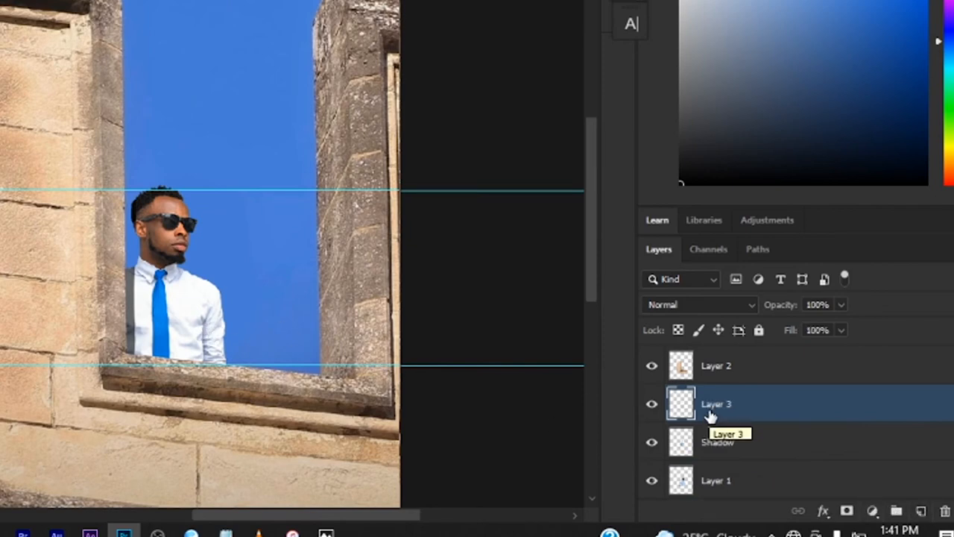
pyautogui.doubleClick(716, 403)
pyautogui.write('Shadow II')
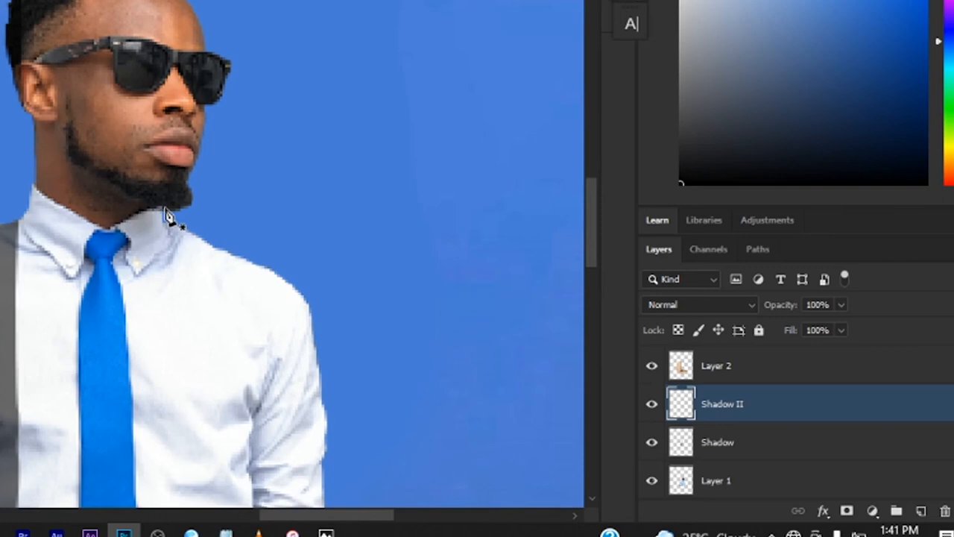
pyautogui.moveTo(200, 256)
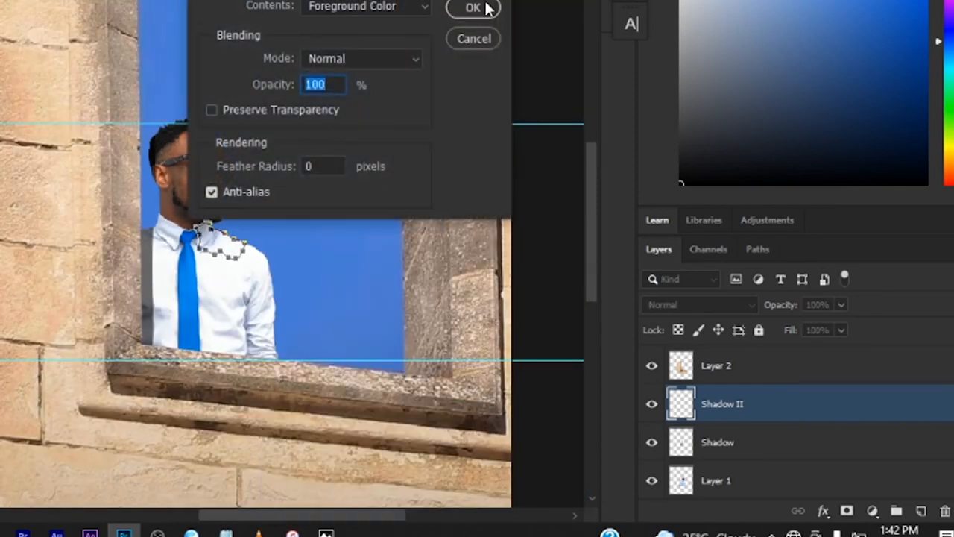
# Step: Fill the collar shape with black and lower Shadow II's fill to 47%
pyautogui.click(473, 7)
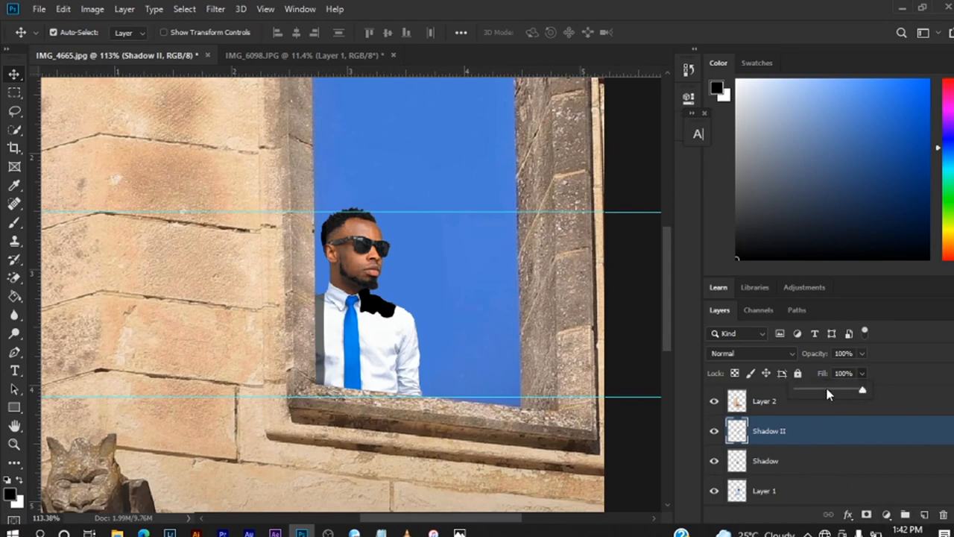
pyautogui.moveTo(862, 389); pyautogui.dragTo(827, 390)
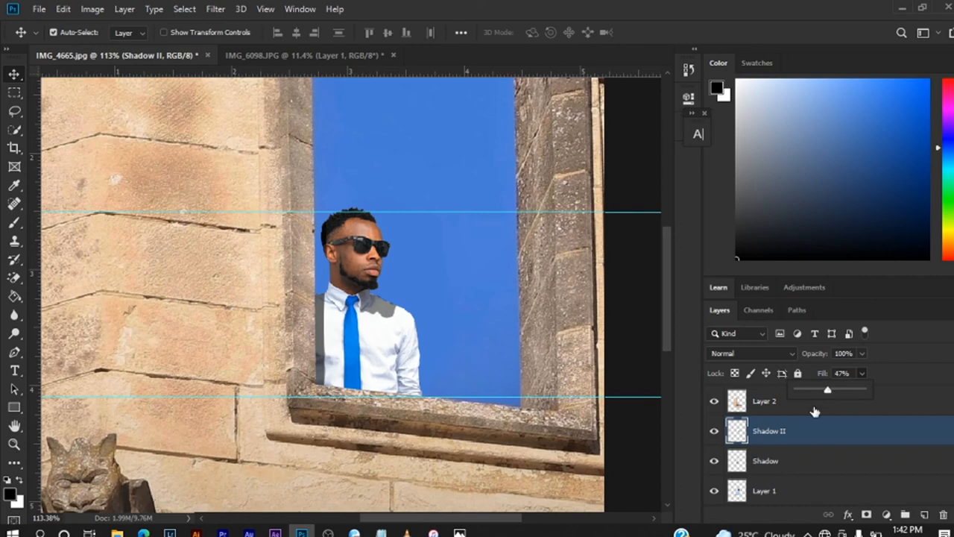
pyautogui.moveTo(815, 412)
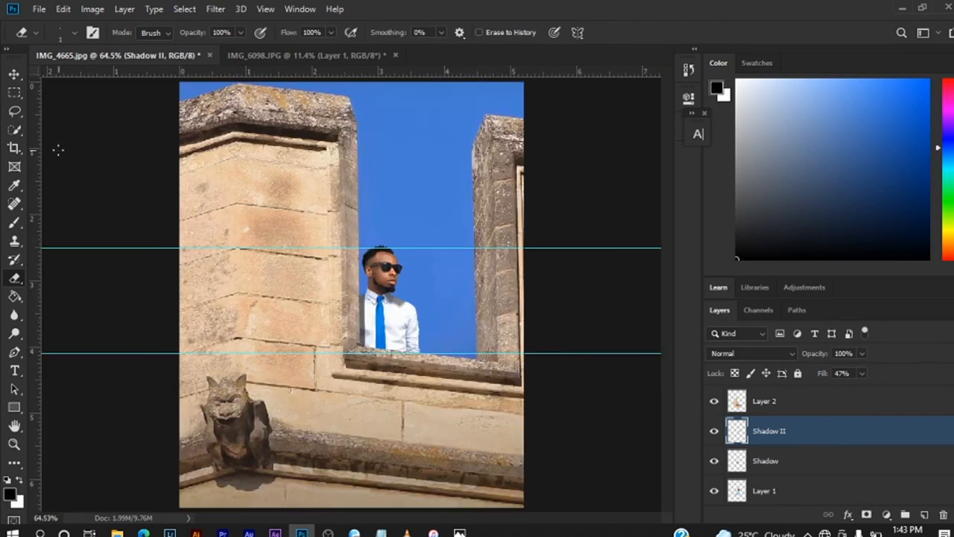
pyautogui.click(13, 74)
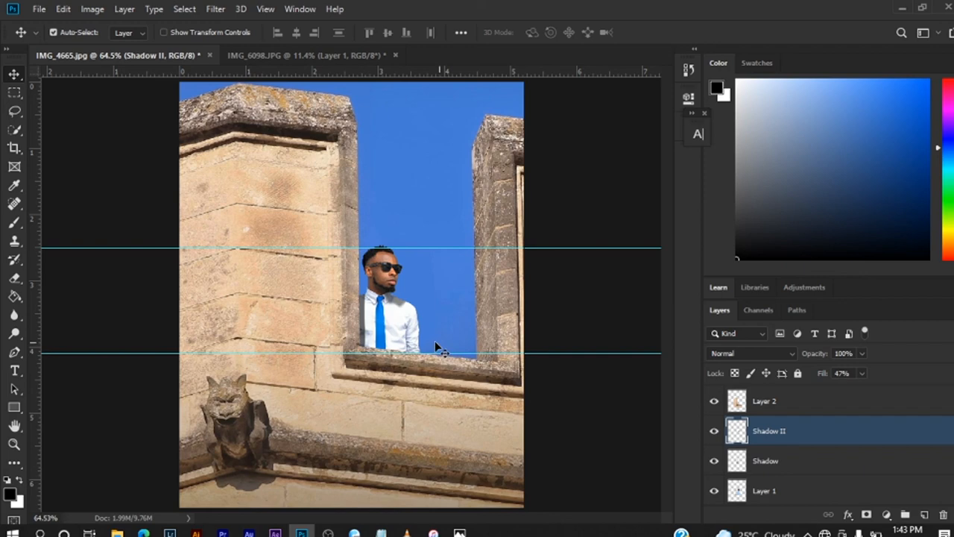
pyautogui.click(763, 490)
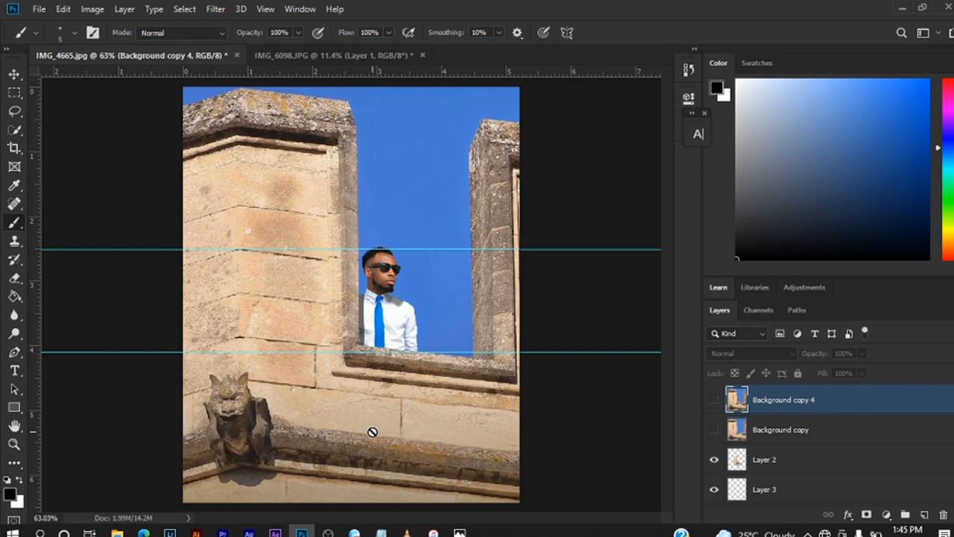
pyautogui.moveTo(342, 371)
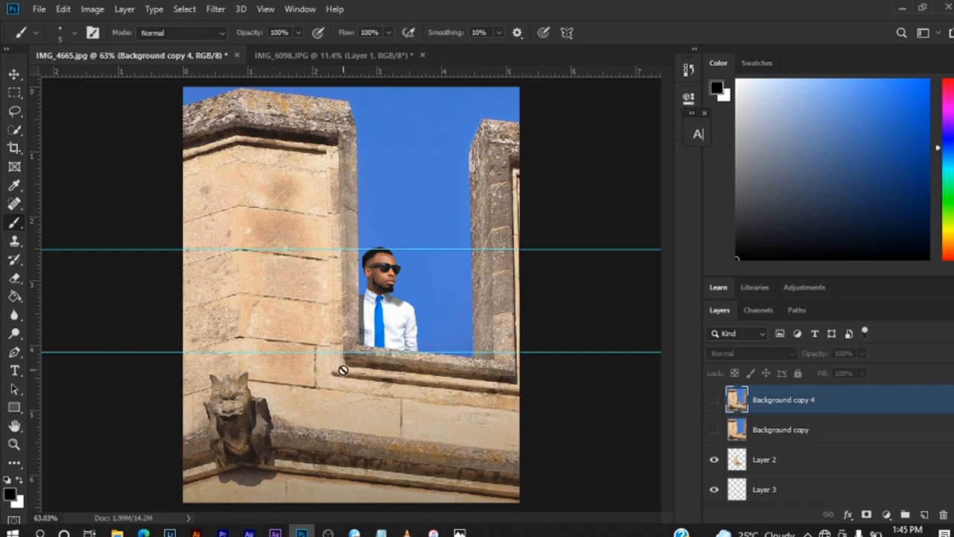